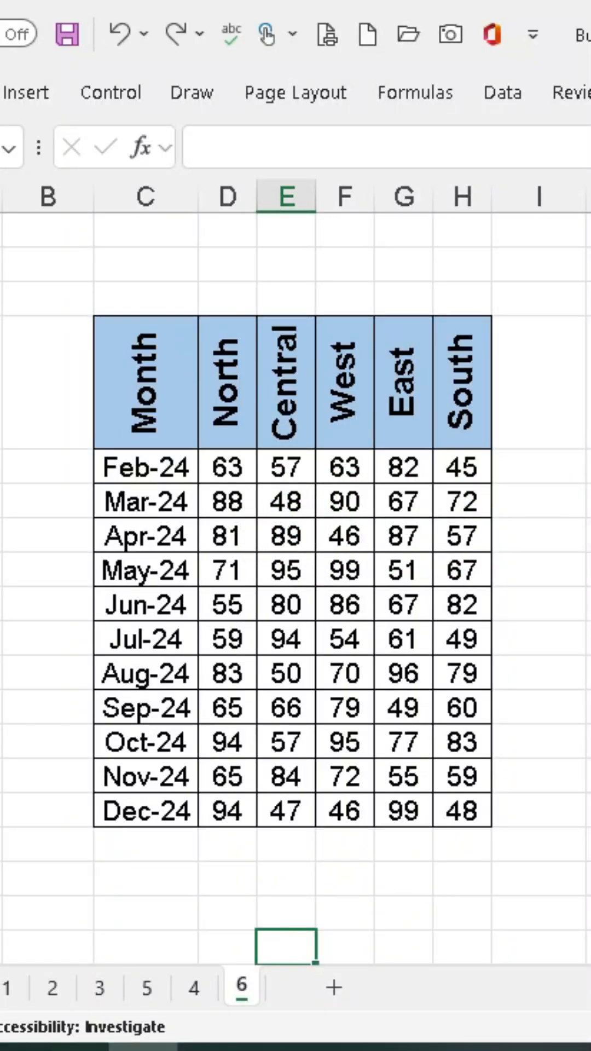
# Enter =CHOOSECOLS(C4:H15,1,3,4) to return the Month, Central and West columns
pyautogui.click(284, 196)
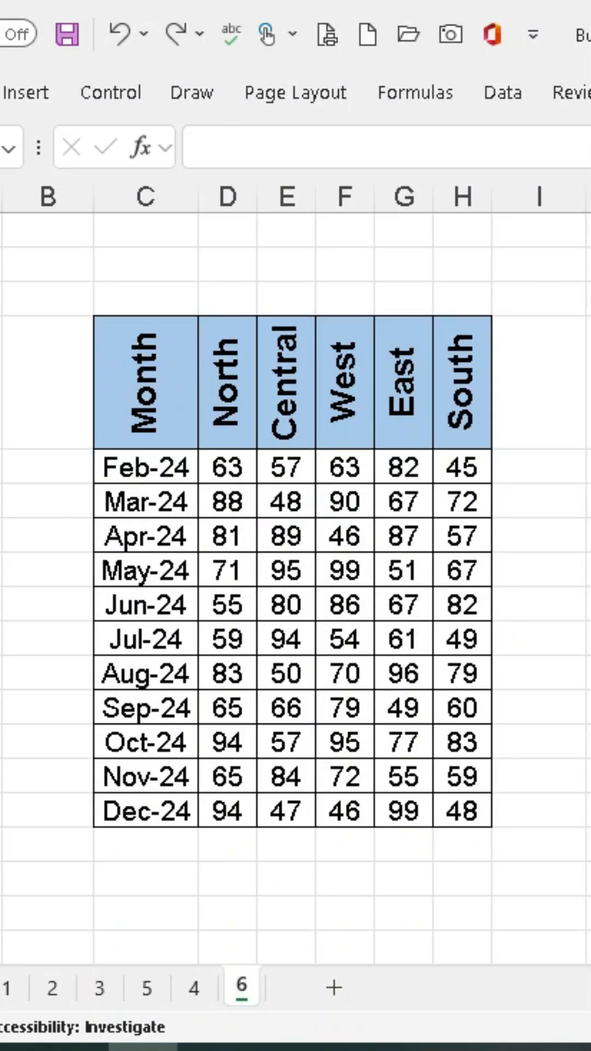
pyautogui.write('=CHOOSECOLS(C4:H15,1')
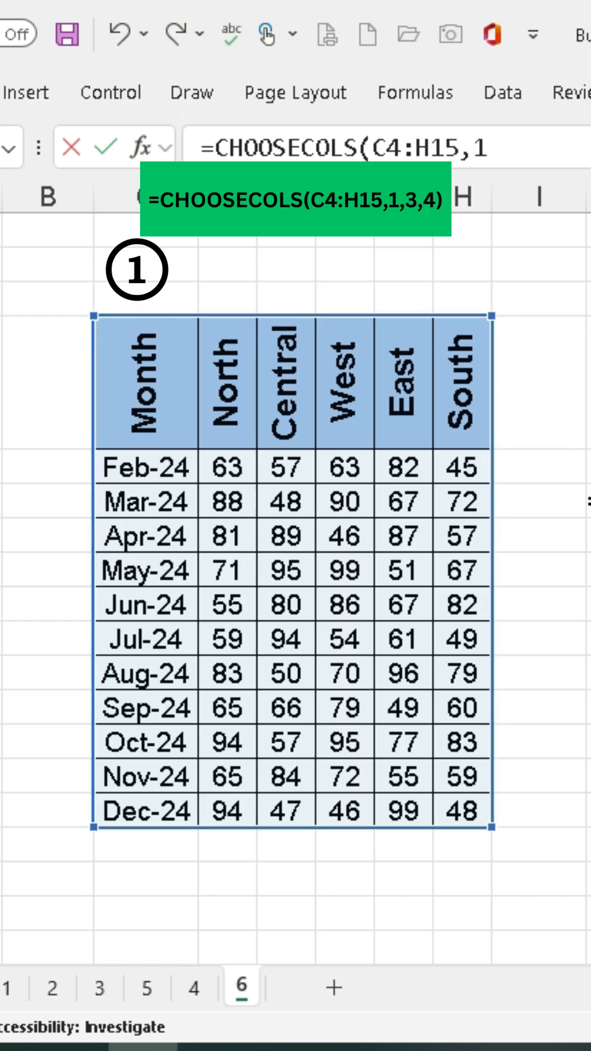
pyautogui.write('3')
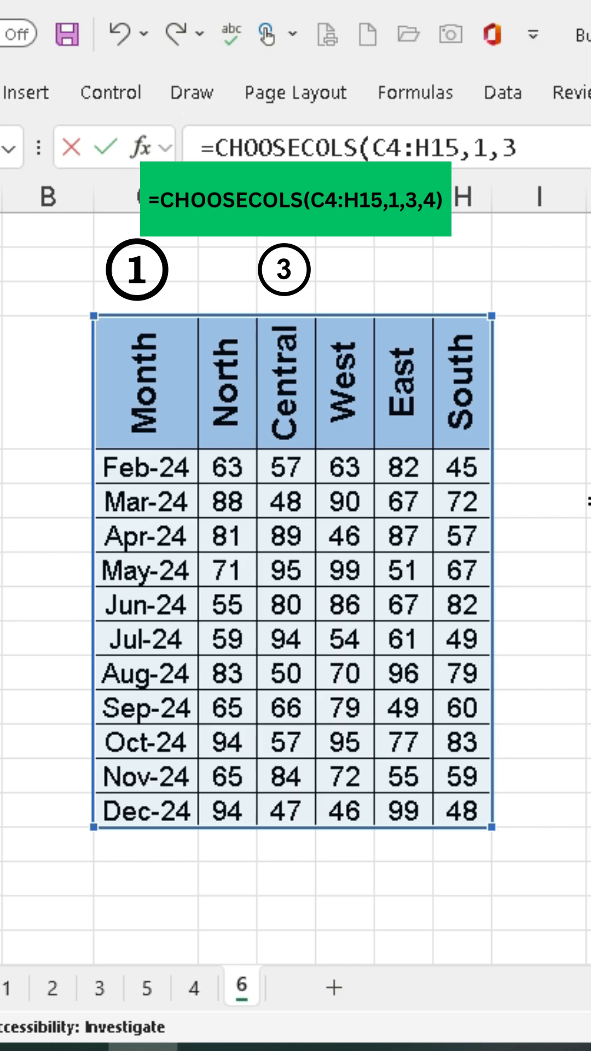
pyautogui.write(',')
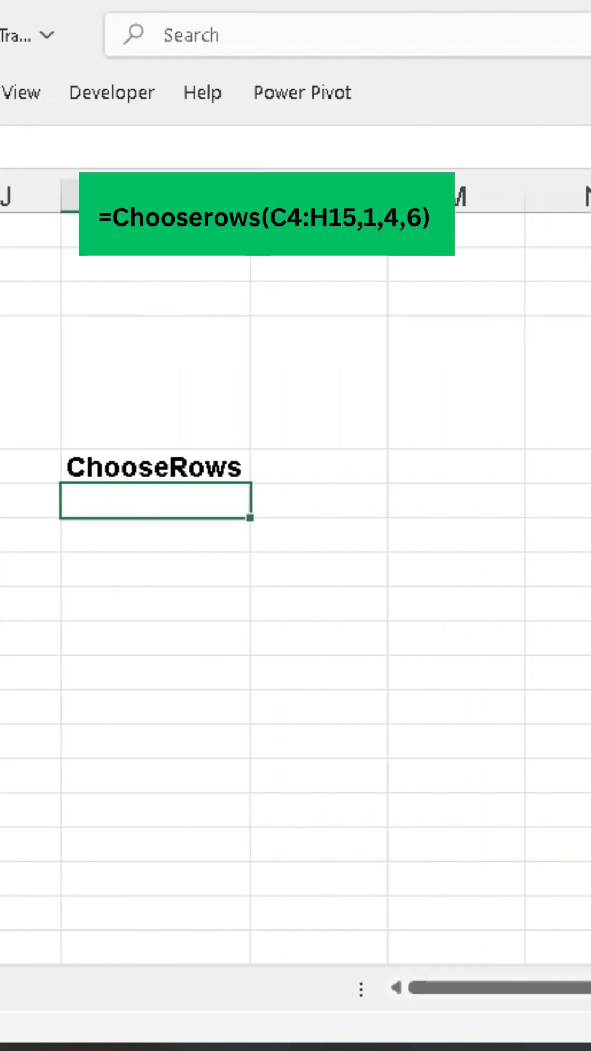
# Enter =CHOOSEROWS(C4:H15,1,4,6) to return the header, Apr-24 and Jun-24 rows
pyautogui.write('=')
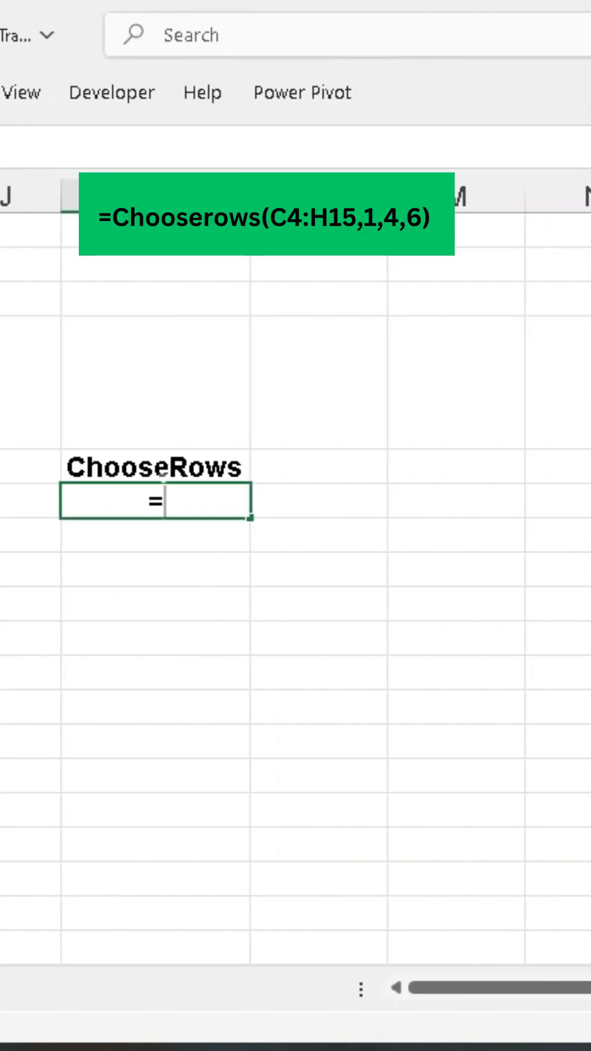
pyautogui.write('CHOOSEROWS(C4:H15,1')
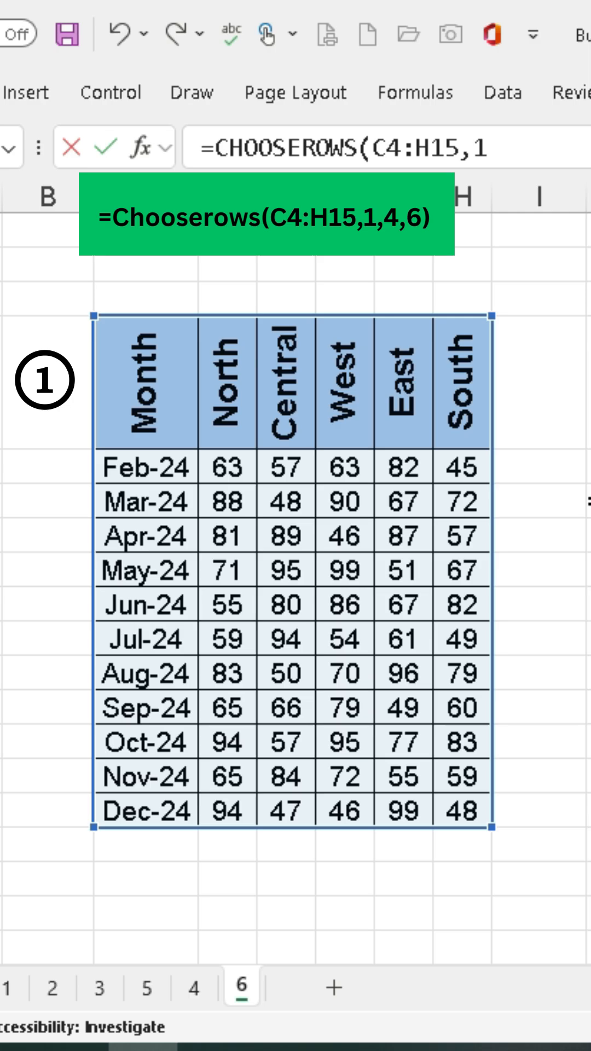
pyautogui.write(',4,')
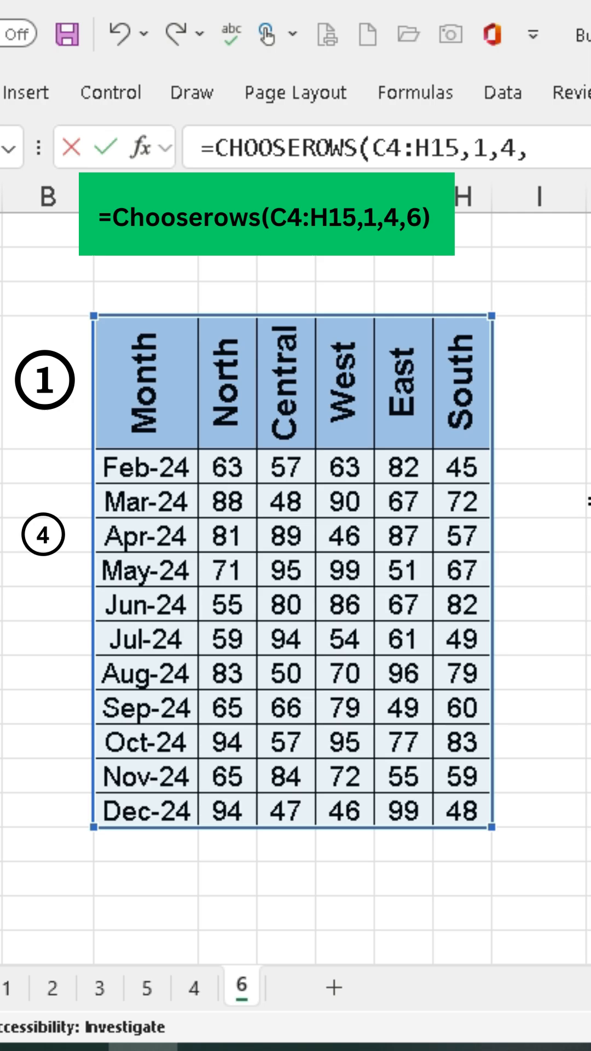
pyautogui.write('6')
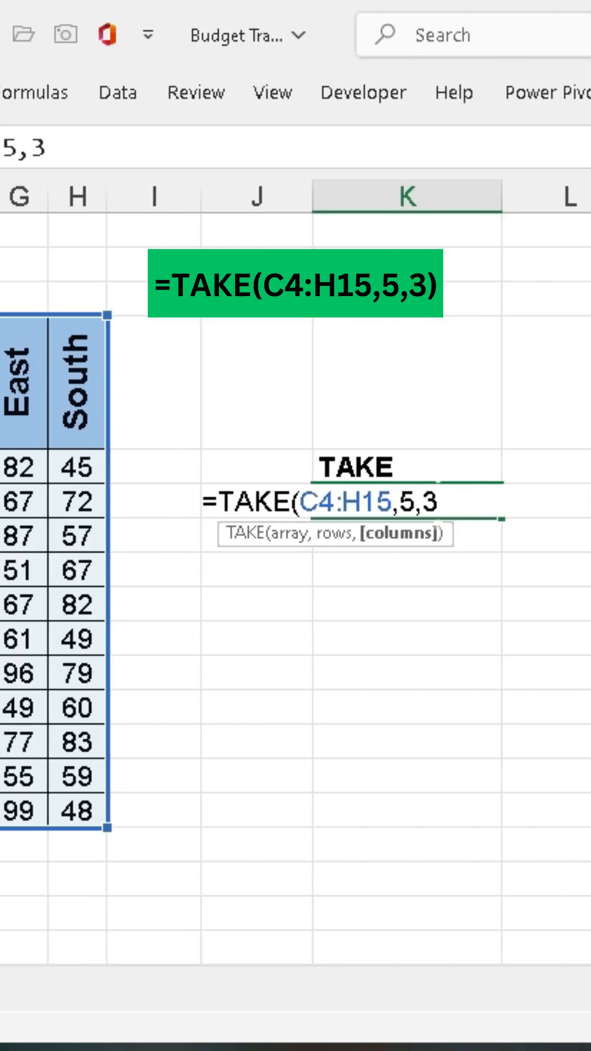
# Confirm =TAKE(C4:H15,5,3) to spill the header and Feb-24 to May-24 rows
pyautogui.press('Enter')
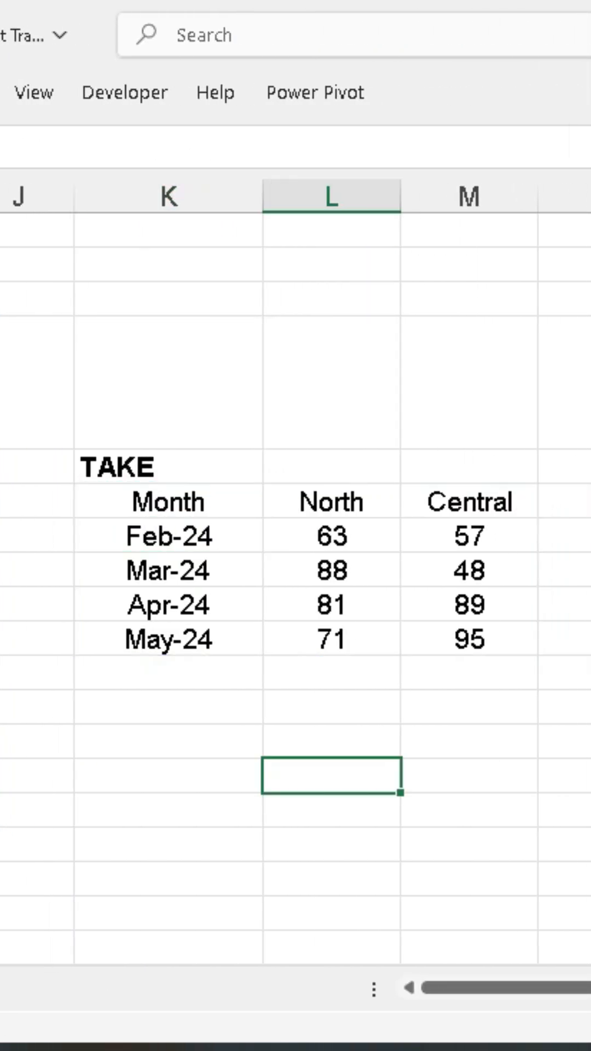